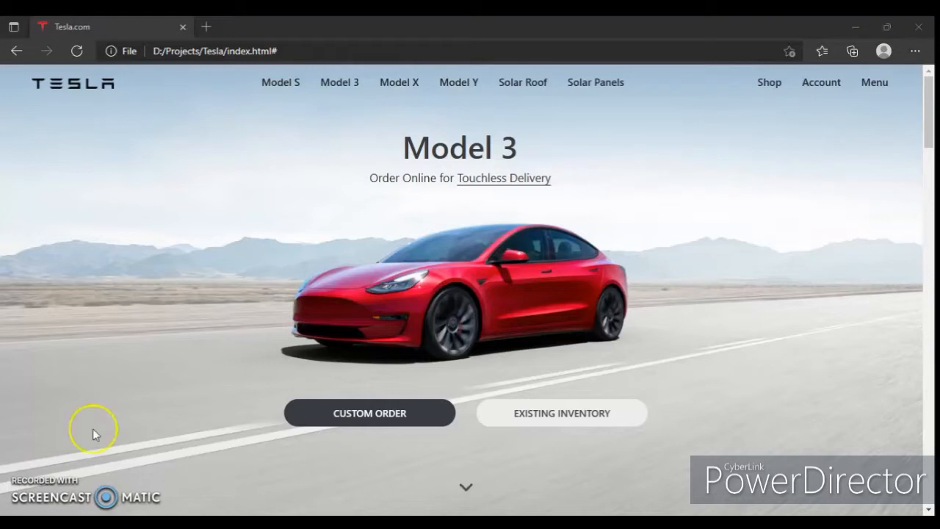
mouse_move(293, 288)
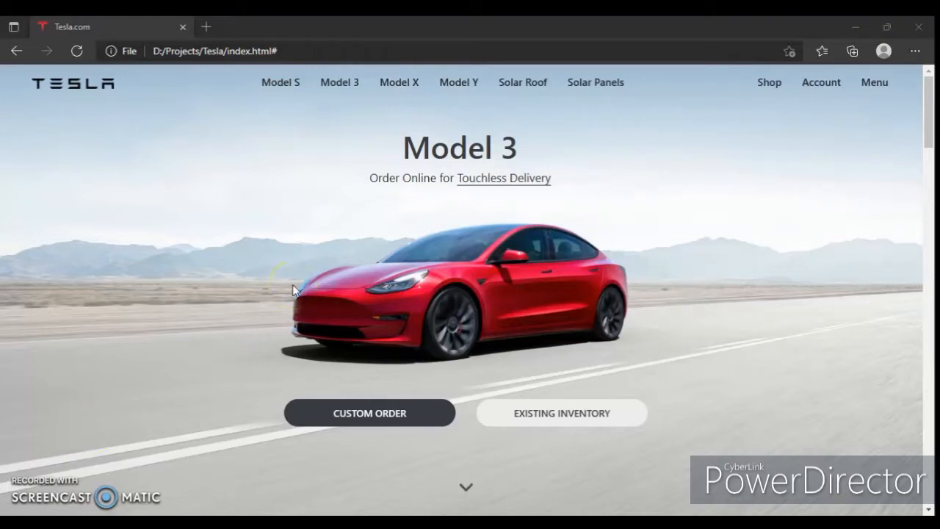
mouse_move(192, 21)
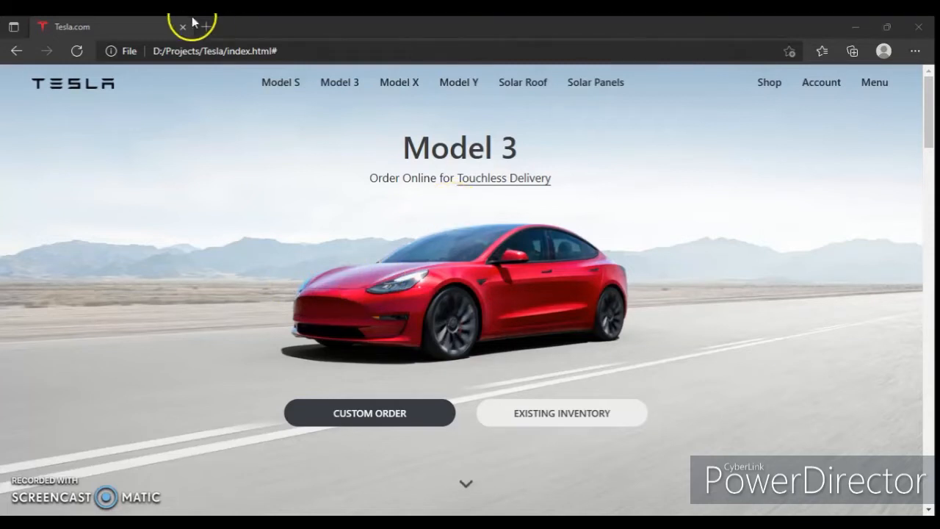
mouse_move(350, 123)
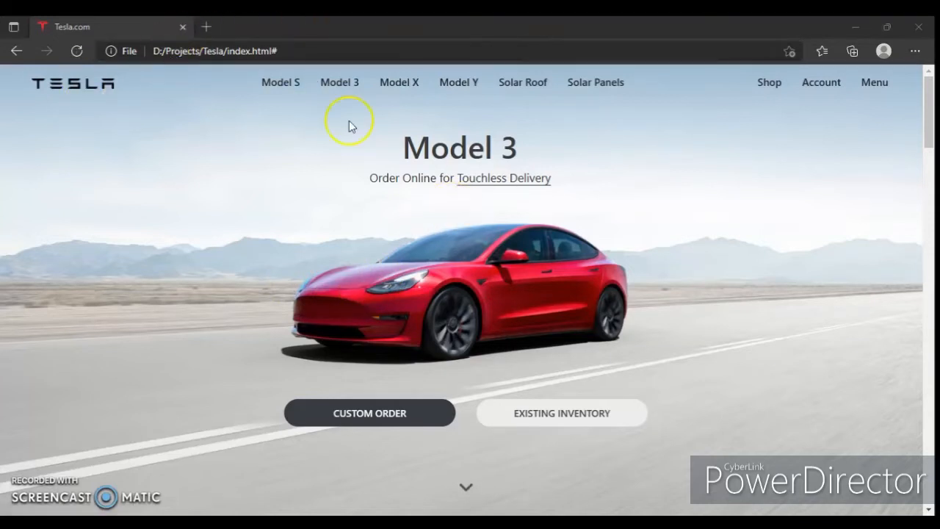
mouse_move(375, 138)
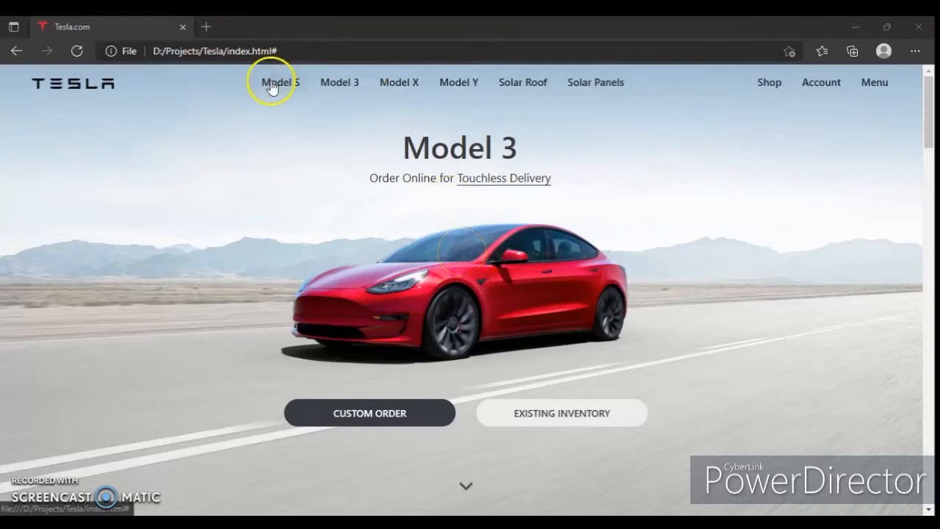
mouse_move(390, 87)
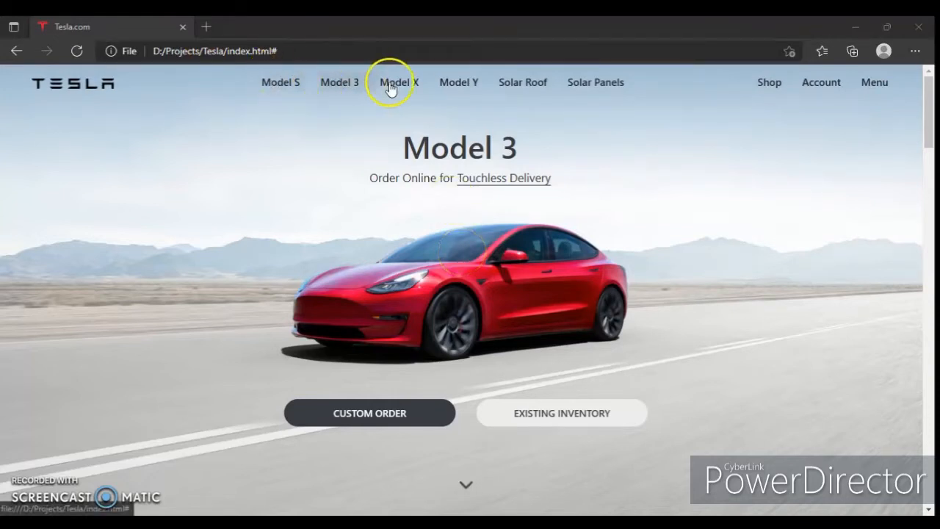
mouse_move(705, 86)
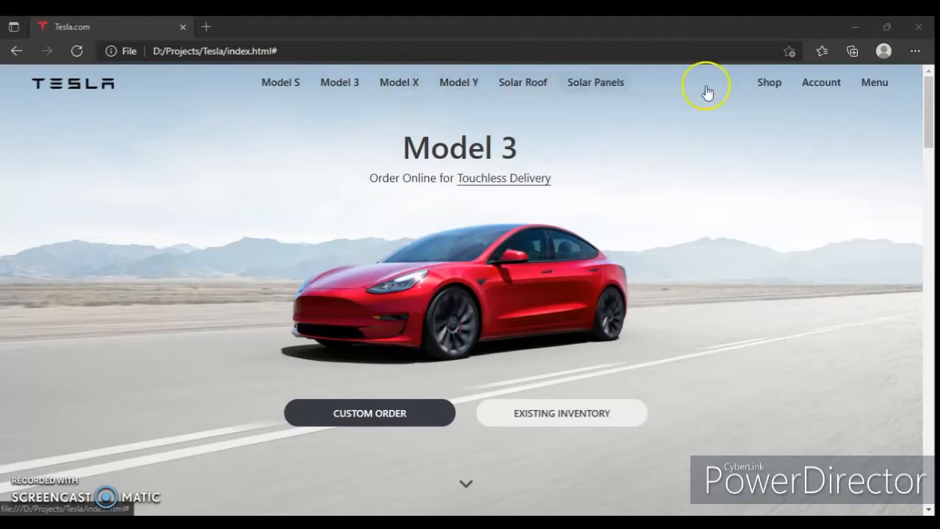
mouse_move(864, 91)
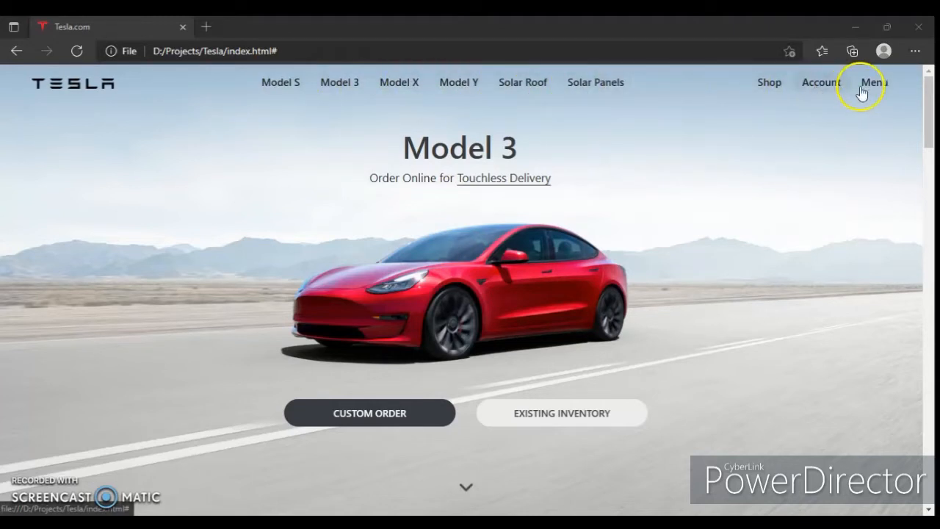
mouse_move(464, 153)
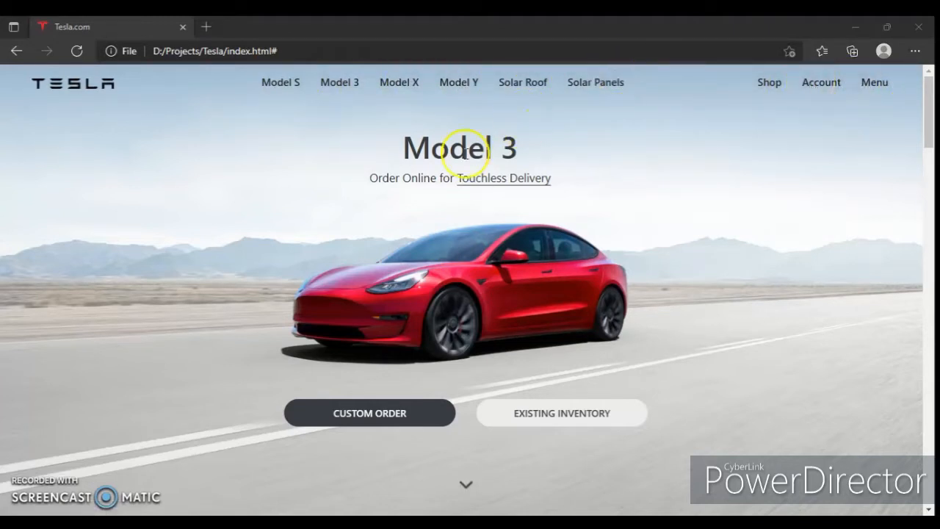
mouse_move(487, 185)
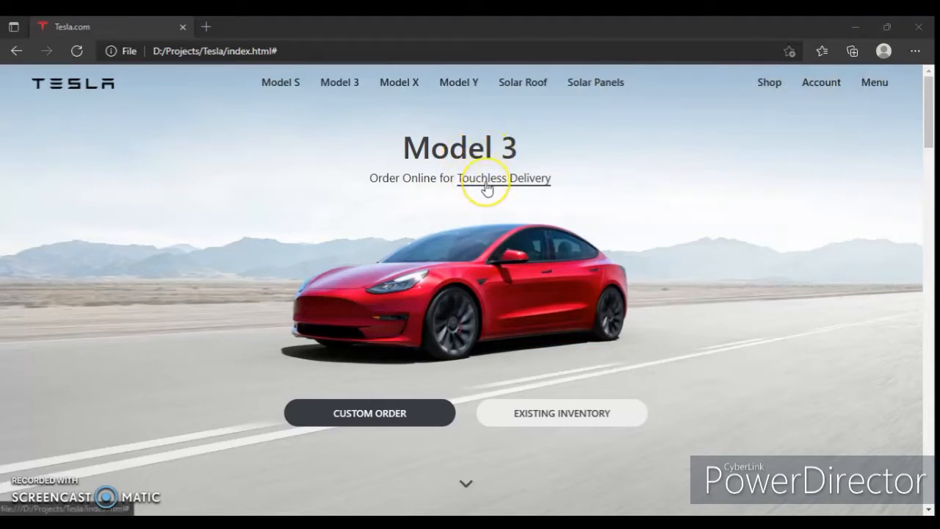
mouse_move(467, 482)
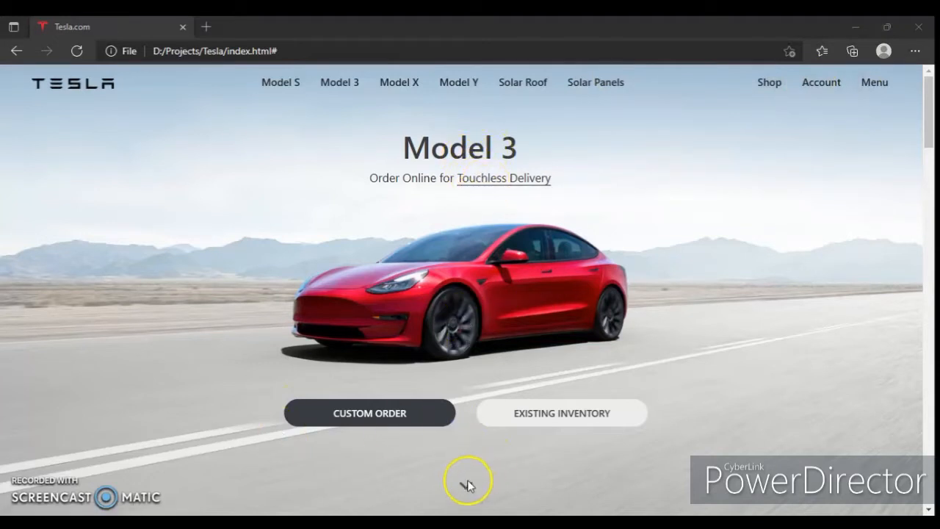
scroll(down, 3)
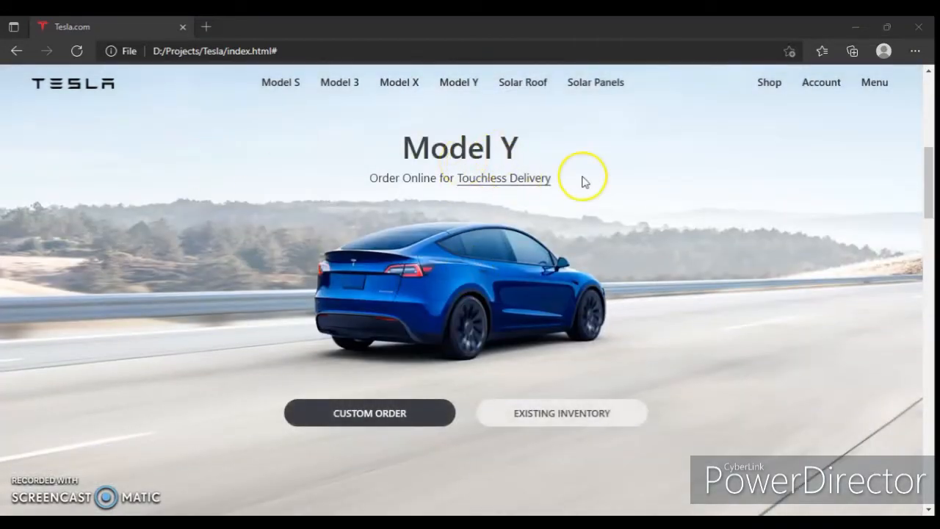
mouse_move(463, 303)
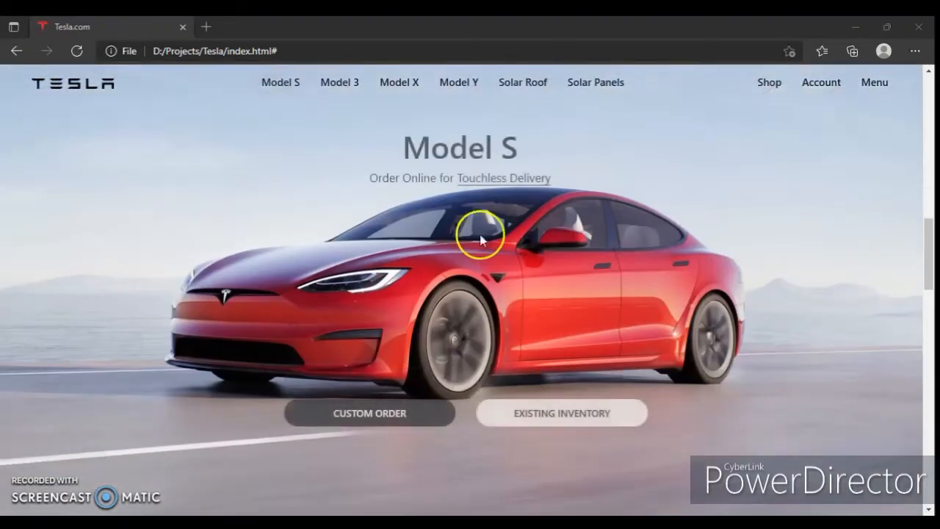
mouse_move(463, 324)
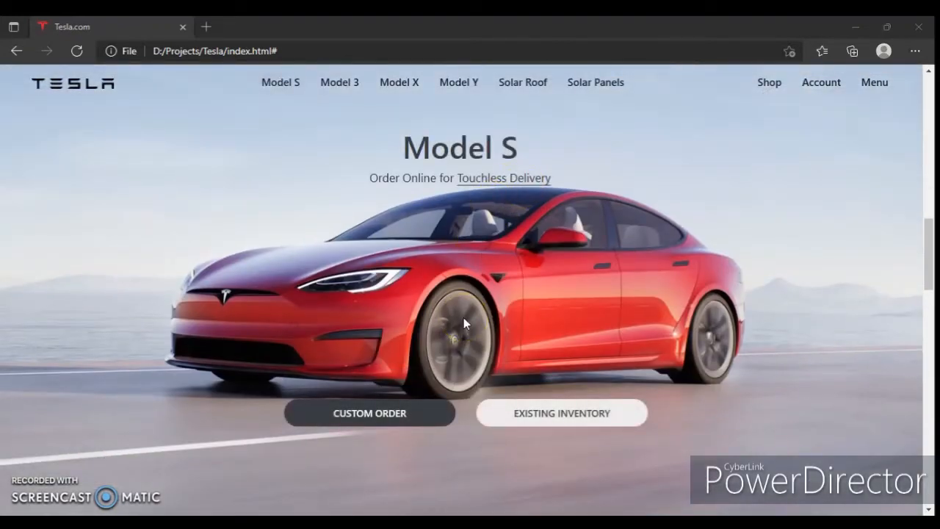
click(400, 82)
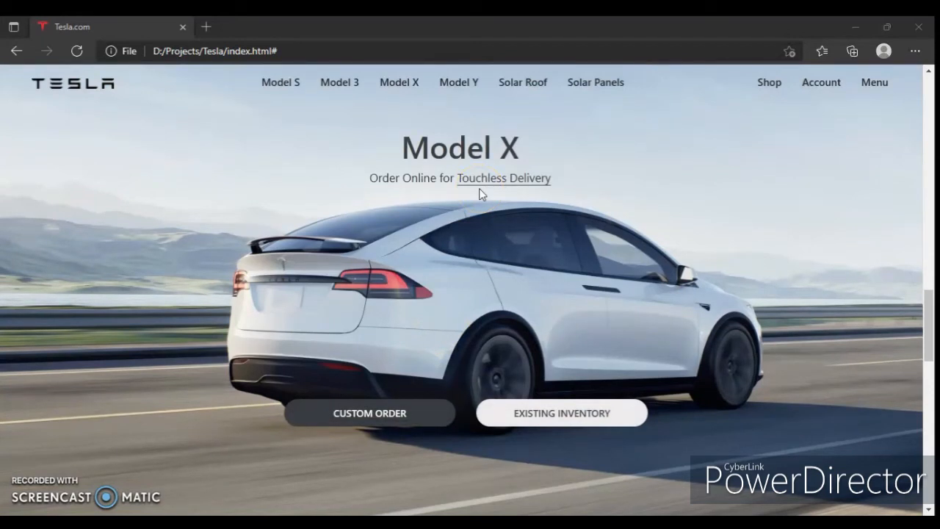
click(595, 82)
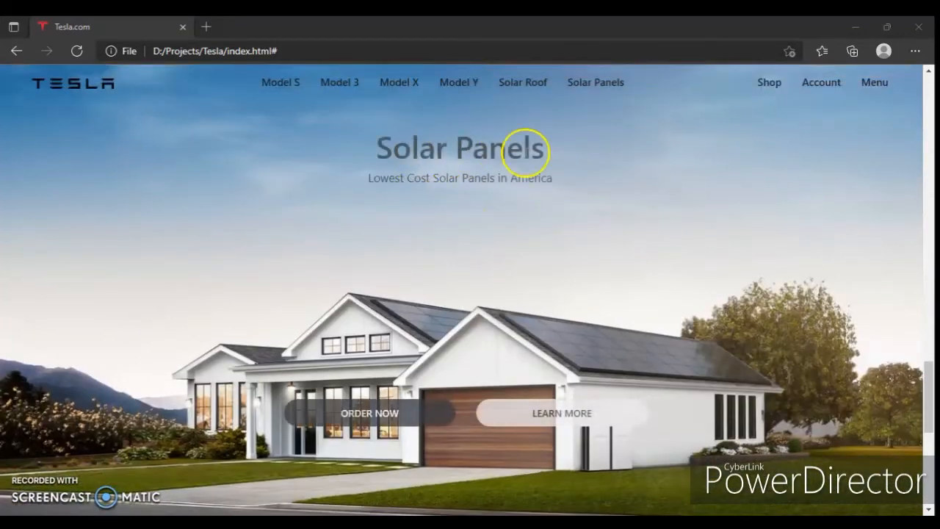
scroll(down, 3)
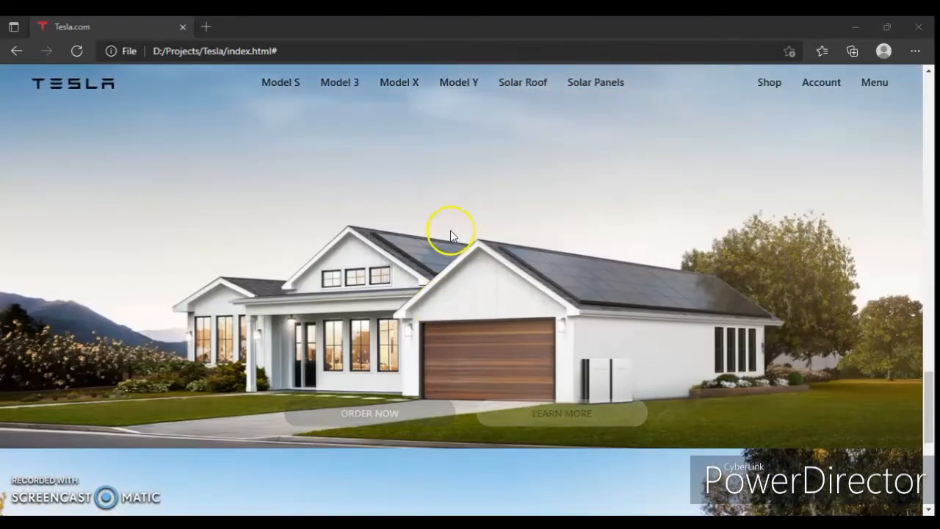
click(399, 82)
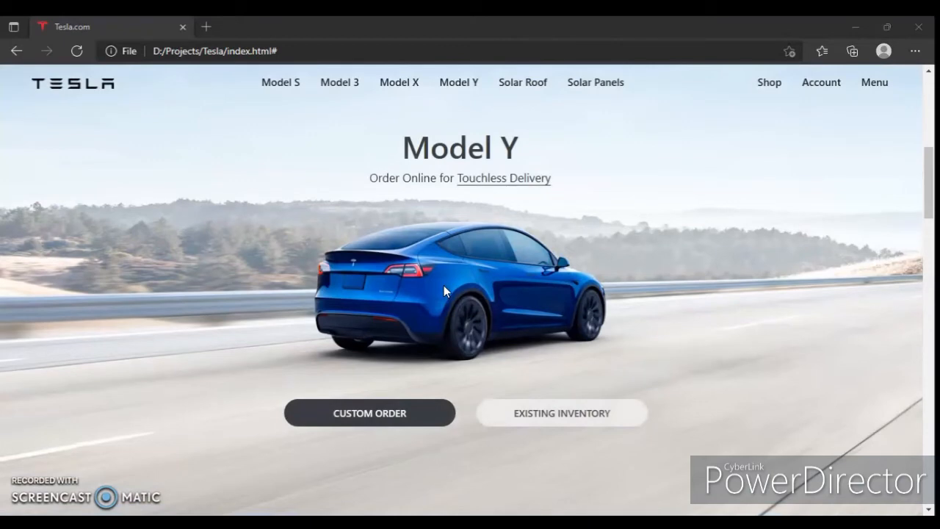
click(338, 83)
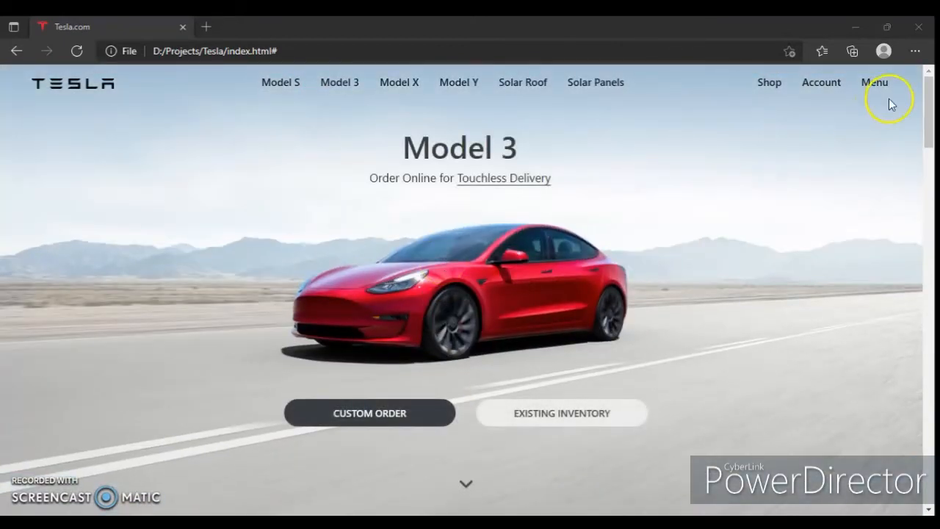
click(875, 82)
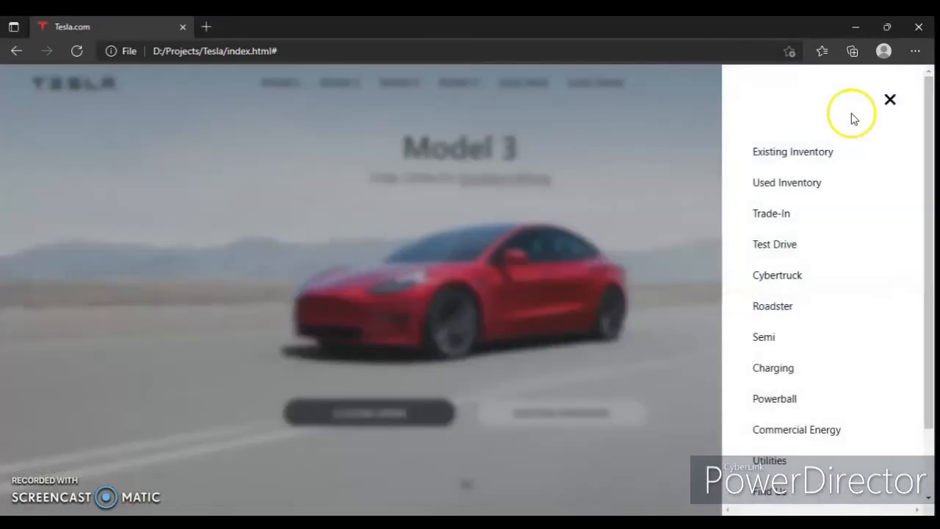
mouse_move(771, 220)
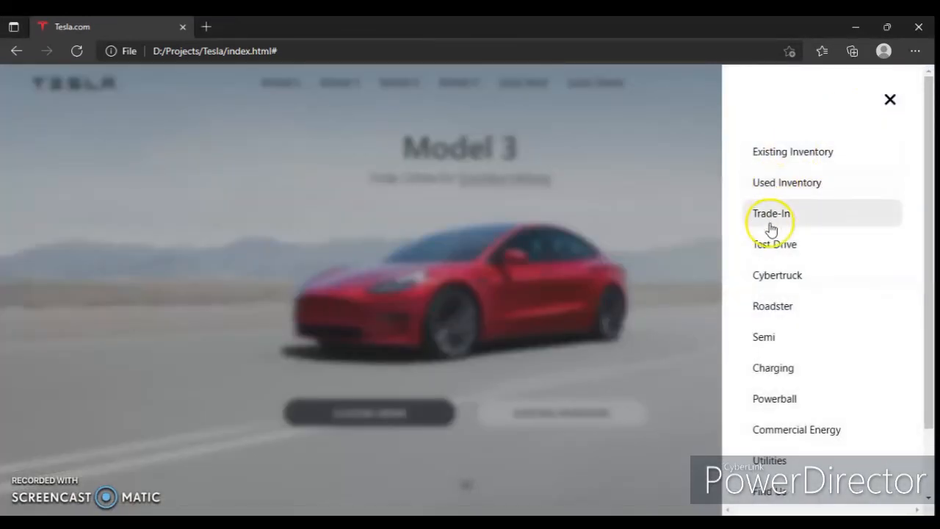
mouse_move(768, 368)
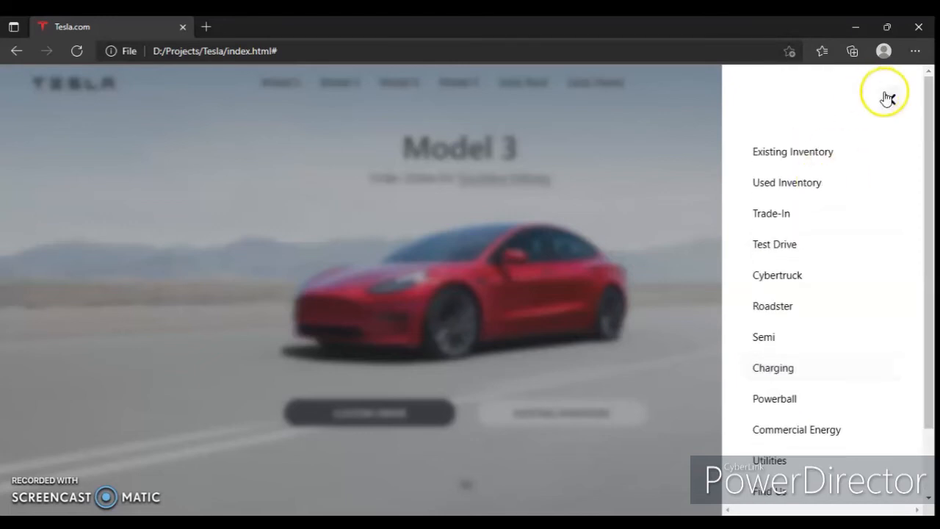
click(876, 82)
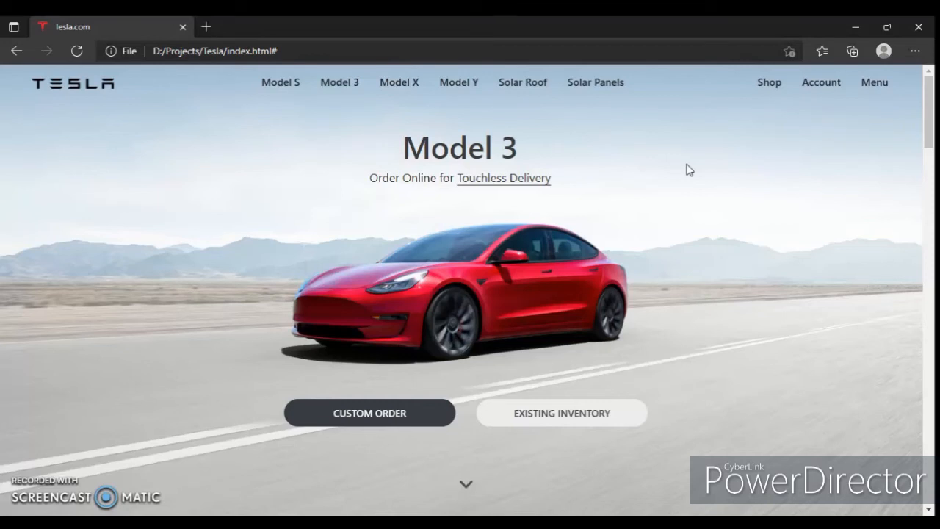
mouse_move(540, 259)
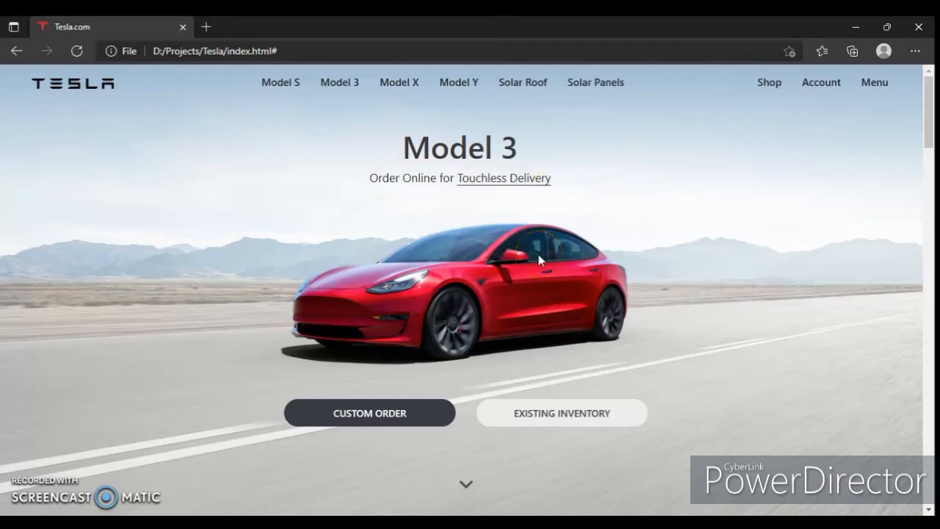